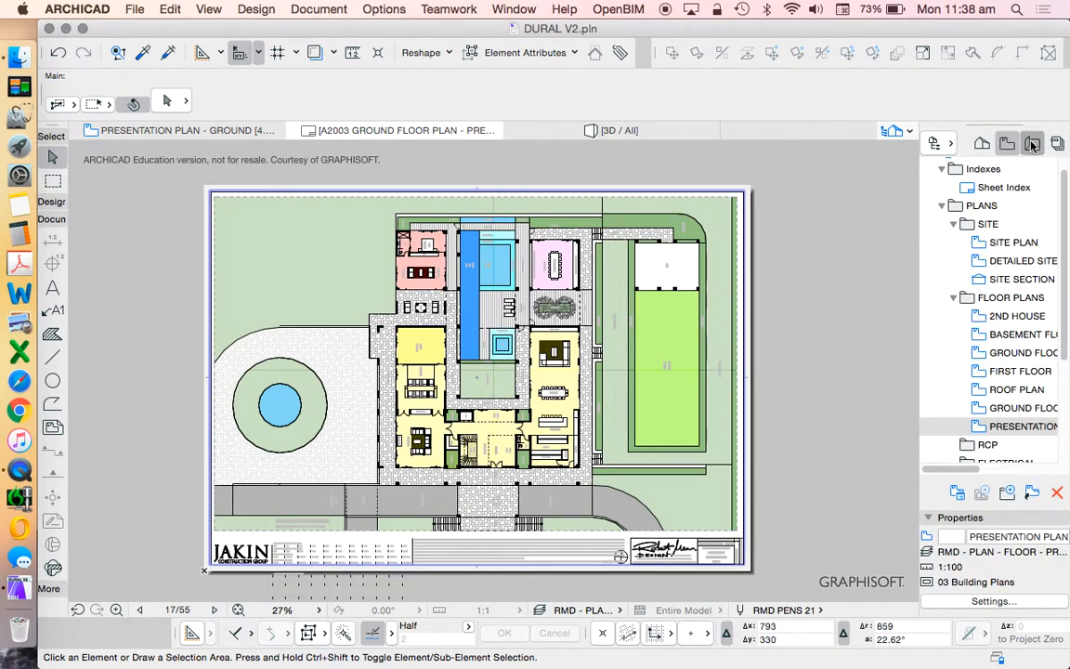
- Browse the Navigator's Layout Book, Project Map and View Map, then show the '1 - Views' publisher set
{"action": "left_click", "coordinate": [981, 141]}
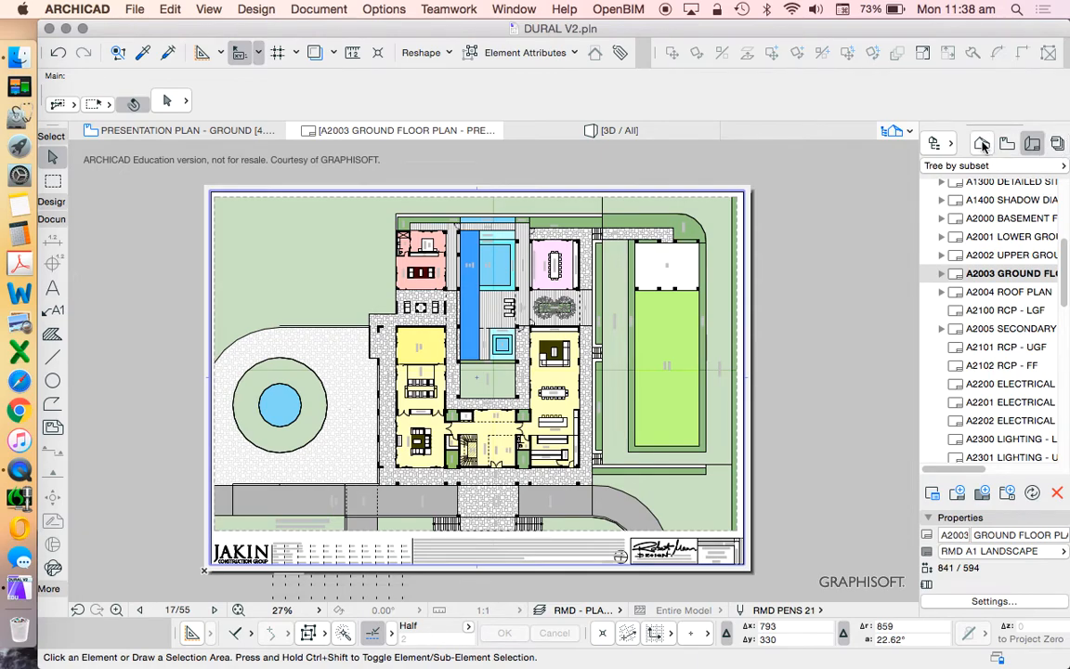
{"action": "left_click", "coordinate": [981, 143]}
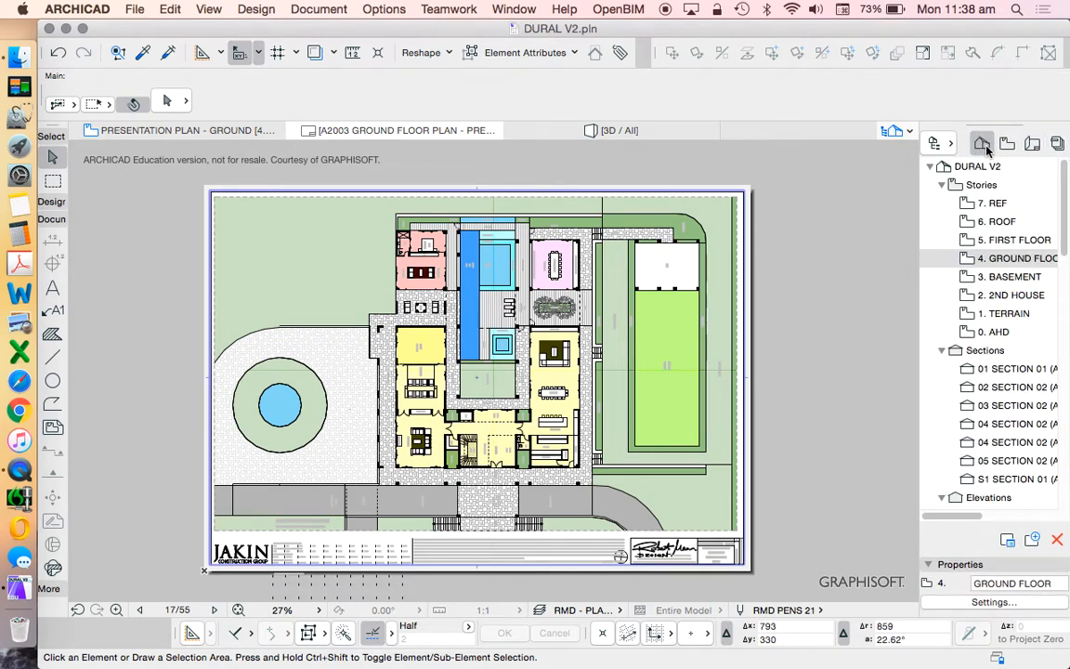
{"action": "left_click", "coordinate": [1007, 143]}
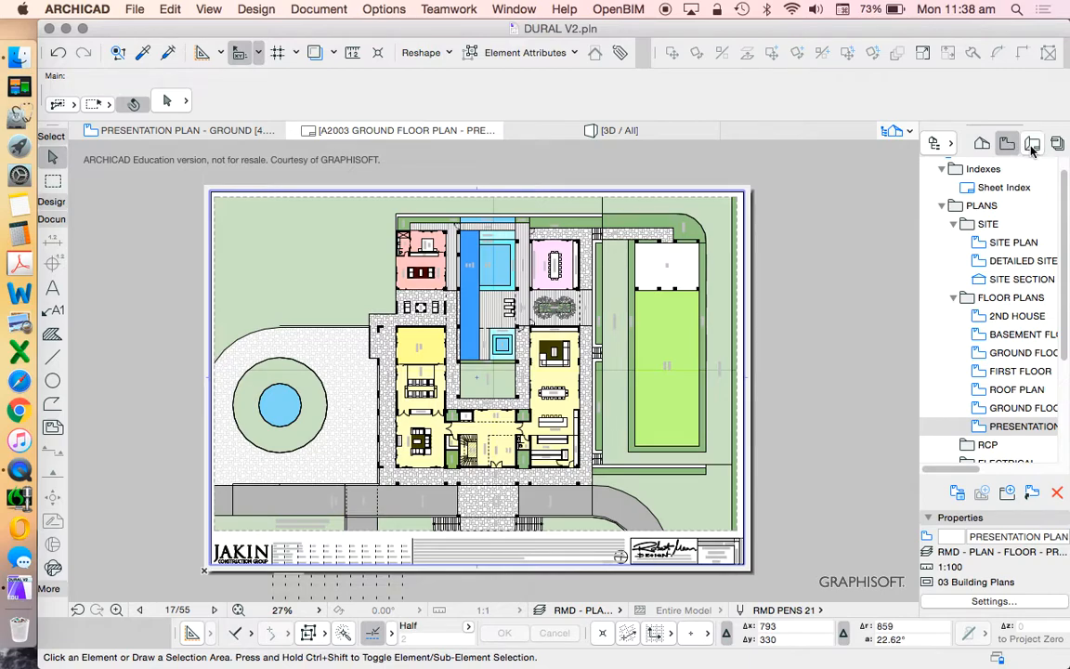
{"action": "left_click", "coordinate": [1057, 143]}
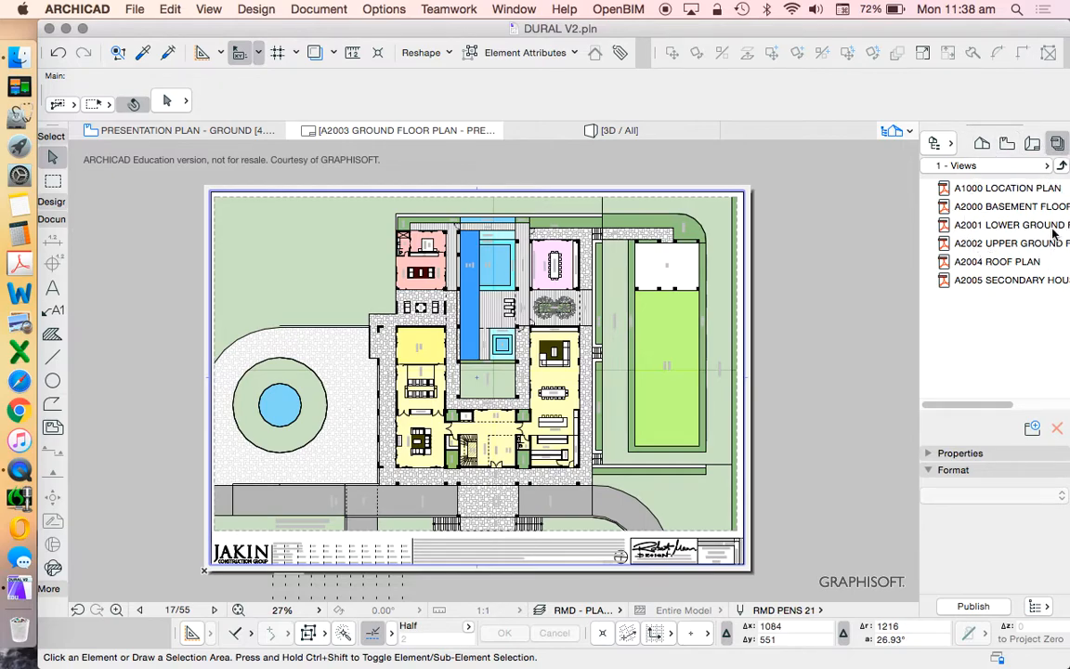
{"action": "mouse_move", "coordinate": [952, 154]}
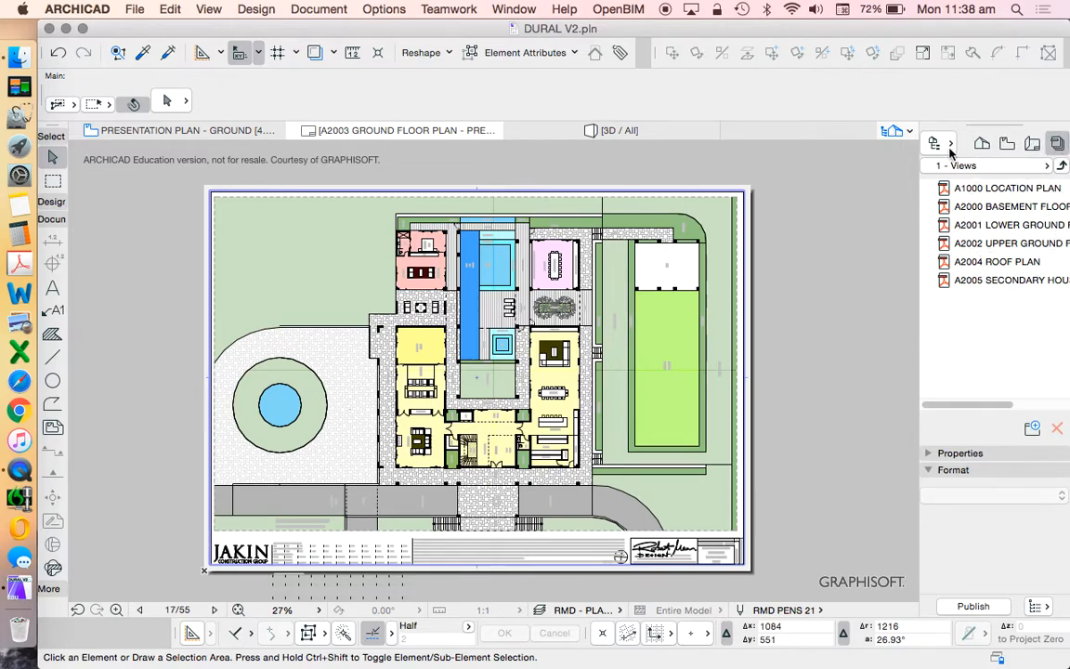
- Show the Organizer from the Navigator's project menu
{"action": "left_click", "coordinate": [937, 143]}
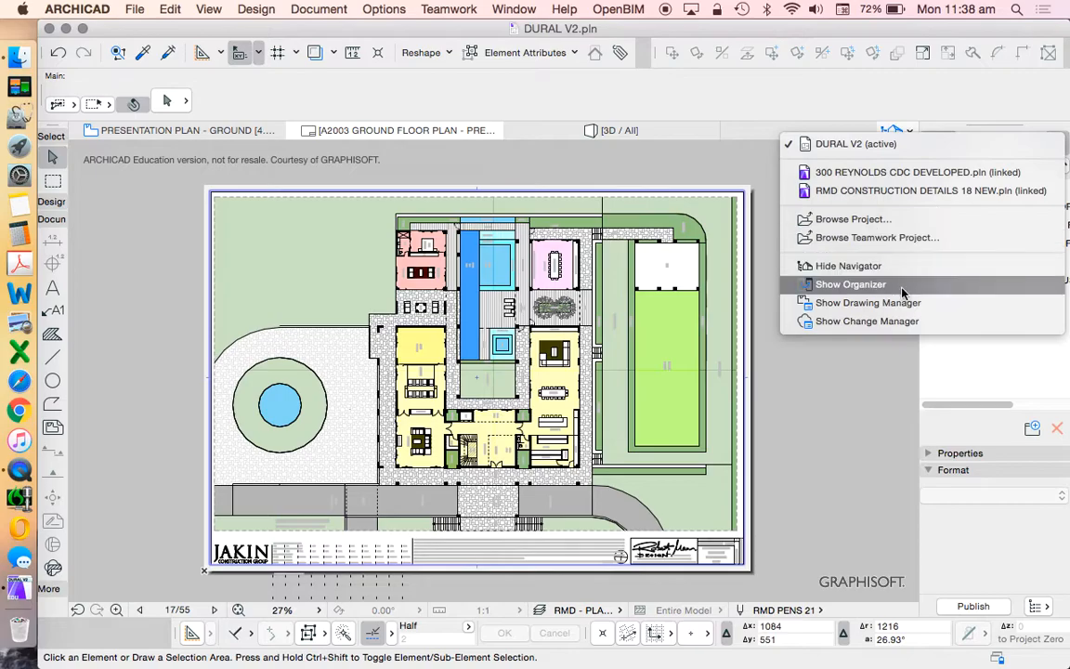
{"action": "left_click", "coordinate": [851, 283]}
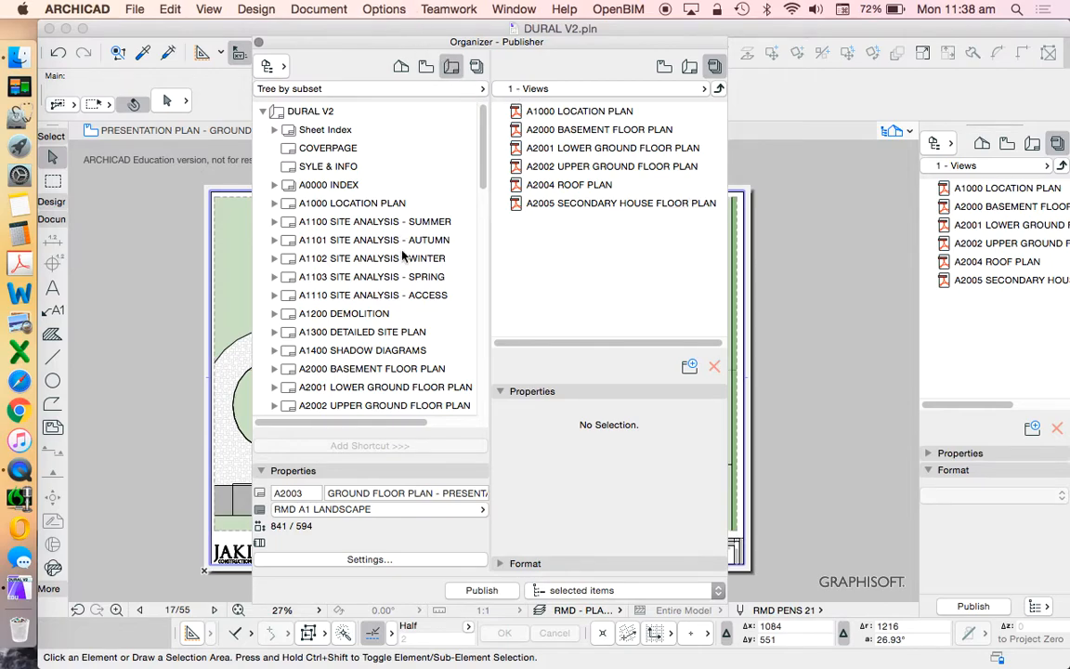
{"action": "mouse_move", "coordinate": [646, 238]}
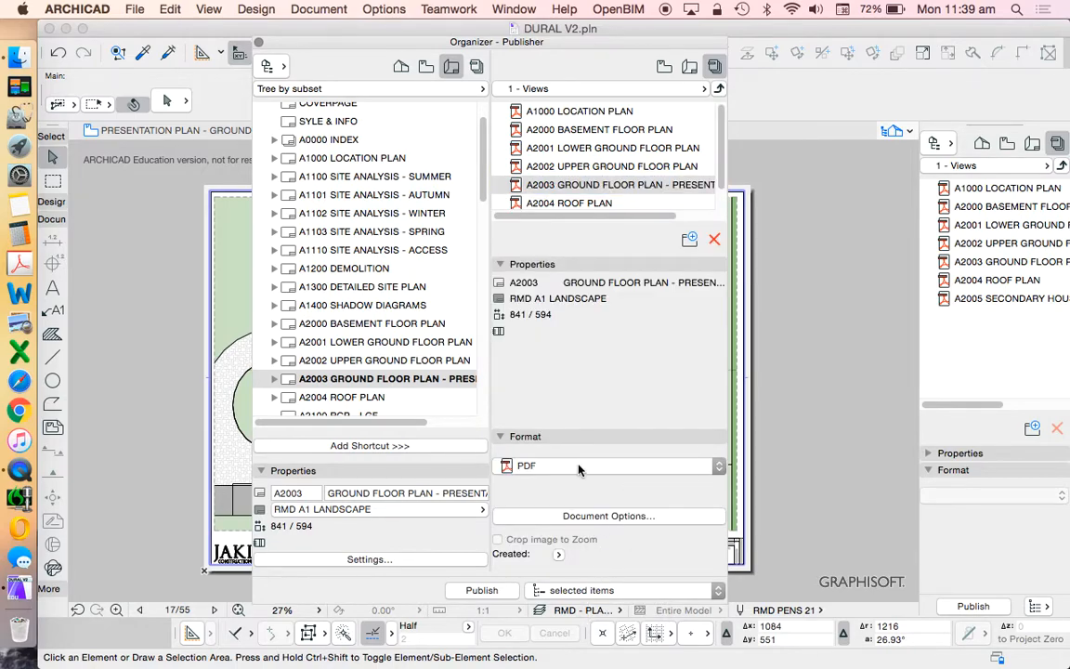
- Keep PDF as the output format for the '1 - Views' publisher set items
{"action": "left_click", "coordinate": [526, 464]}
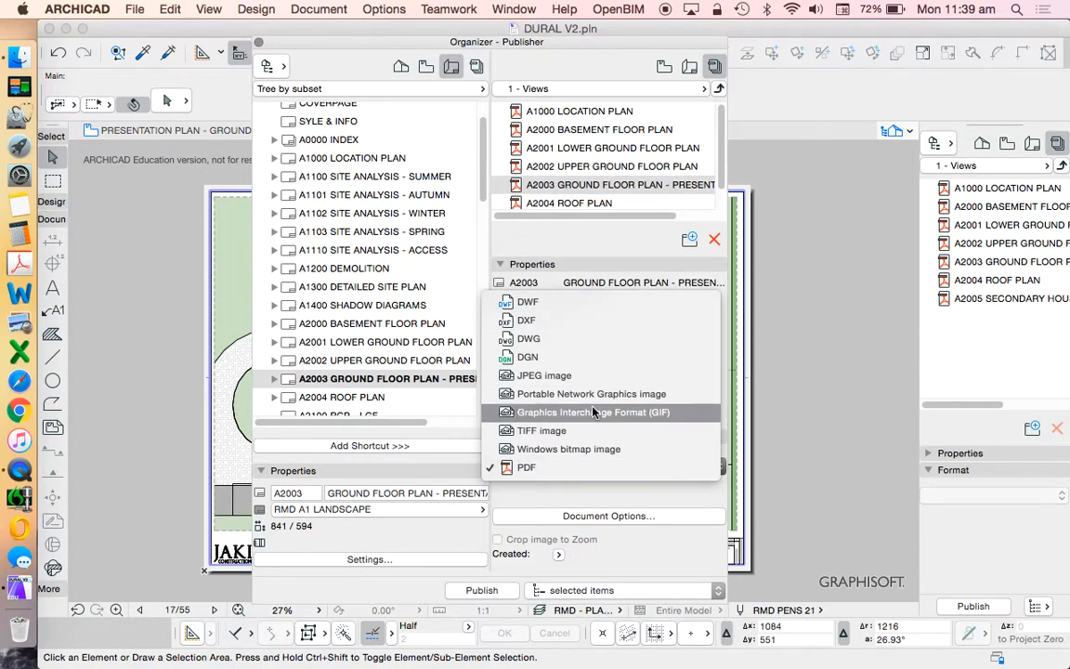
{"action": "mouse_move", "coordinate": [543, 431]}
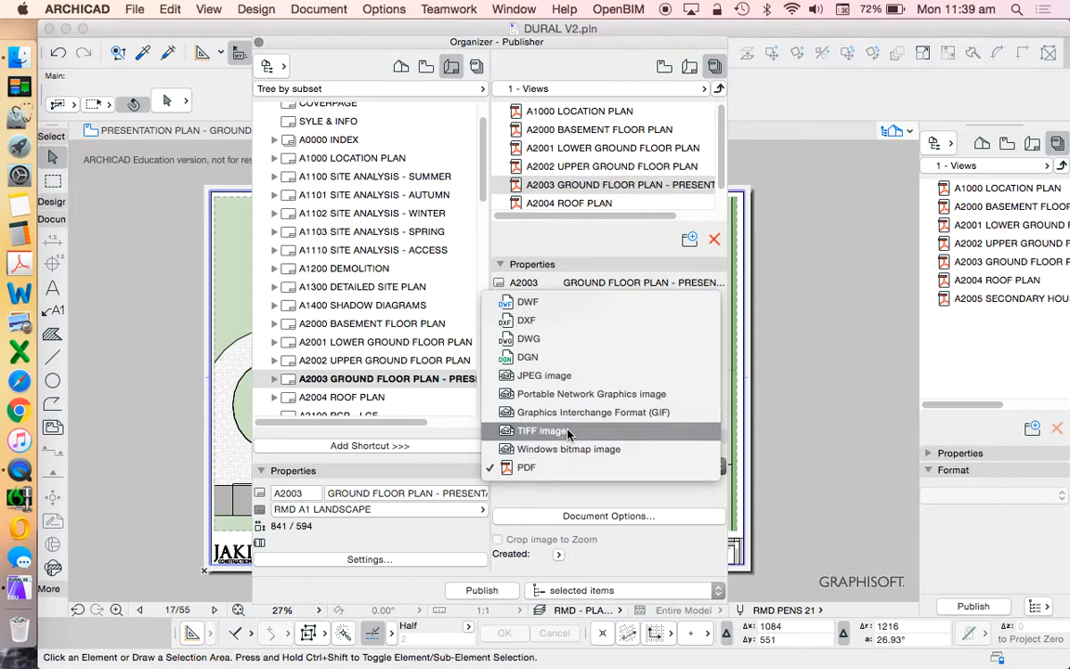
{"action": "mouse_move", "coordinate": [528, 319]}
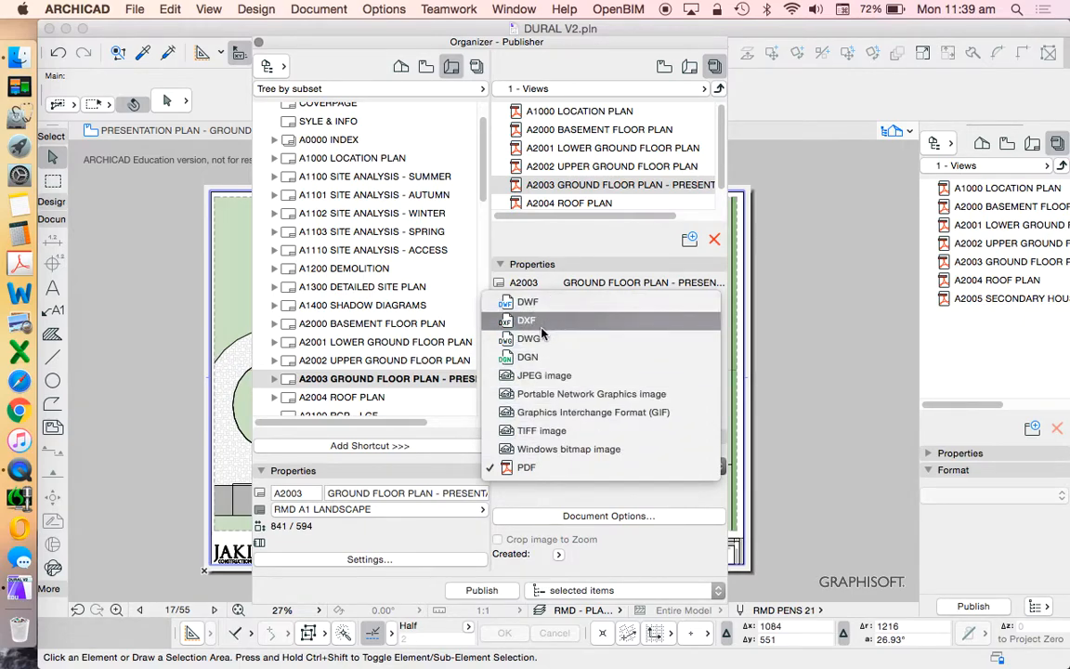
{"action": "mouse_move", "coordinate": [568, 447]}
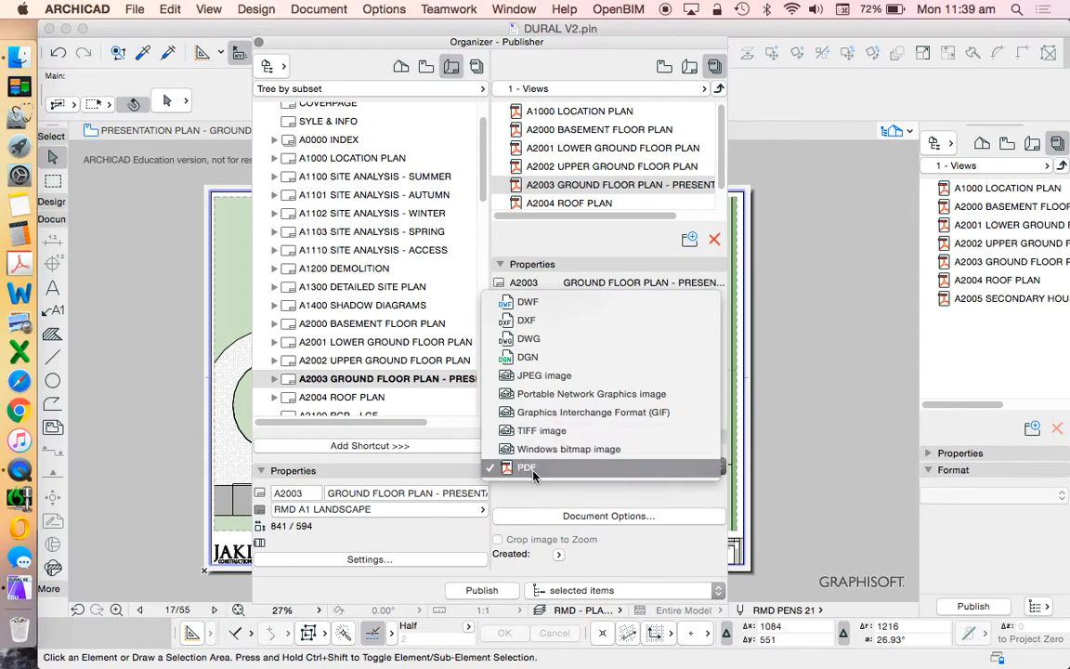
{"action": "left_click", "coordinate": [527, 466]}
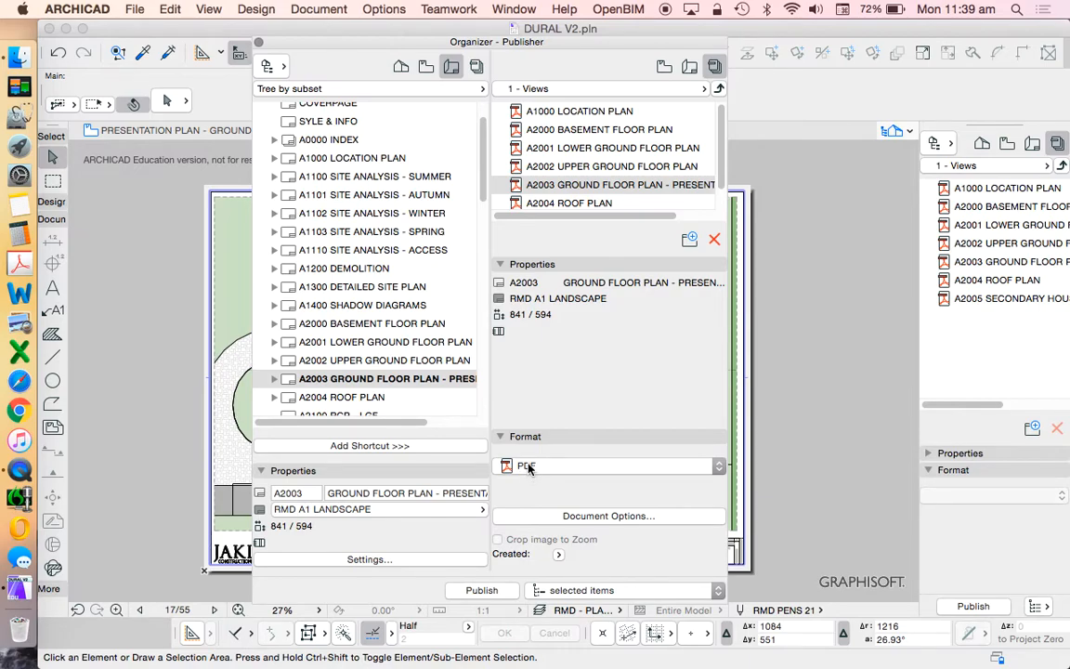
{"action": "mouse_move", "coordinate": [535, 357]}
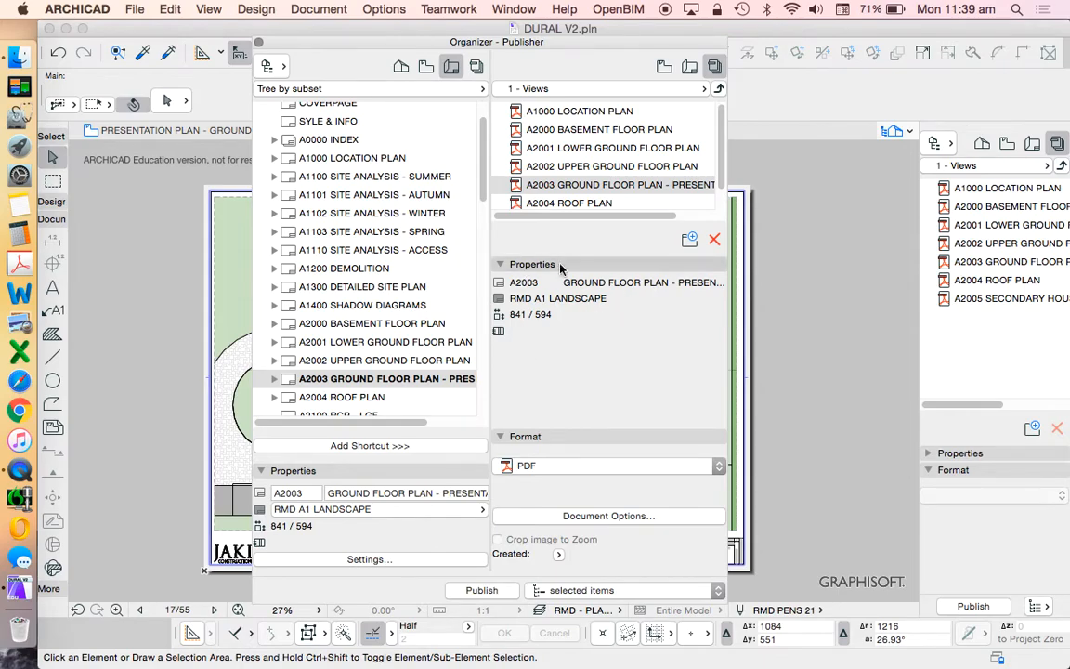
{"action": "mouse_move", "coordinate": [649, 324]}
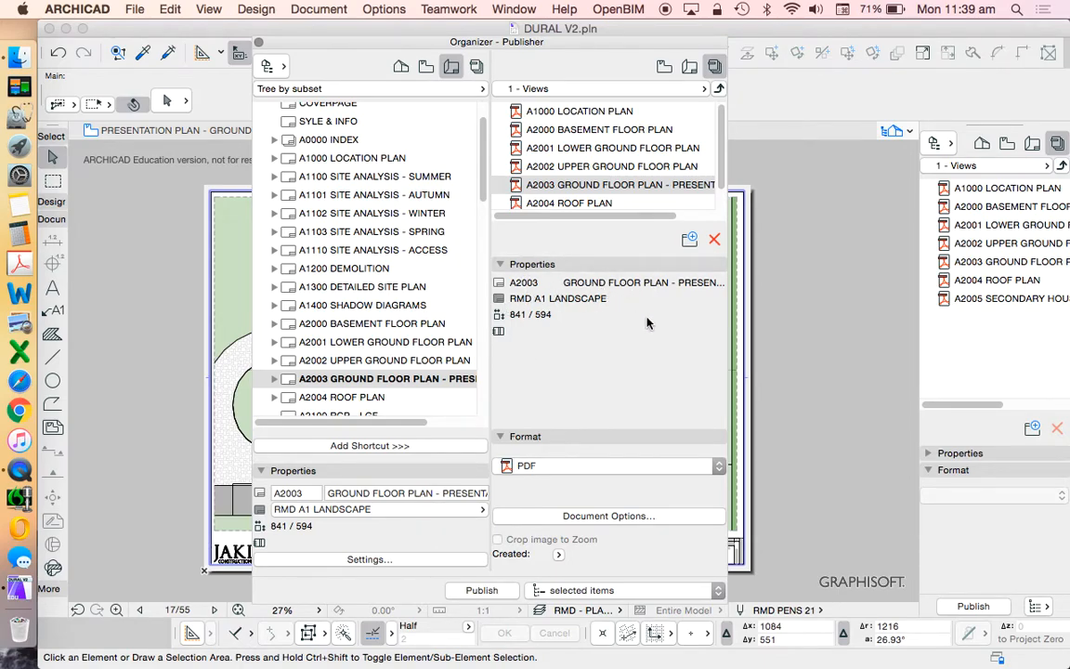
{"action": "mouse_move", "coordinate": [587, 454]}
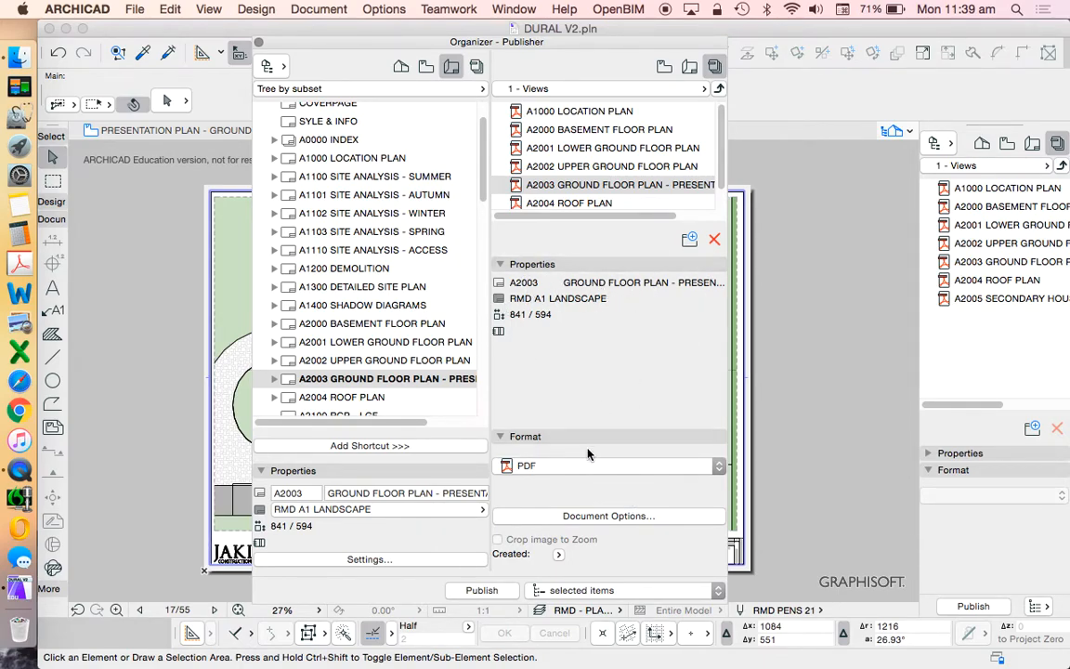
{"action": "left_click", "coordinate": [526, 464]}
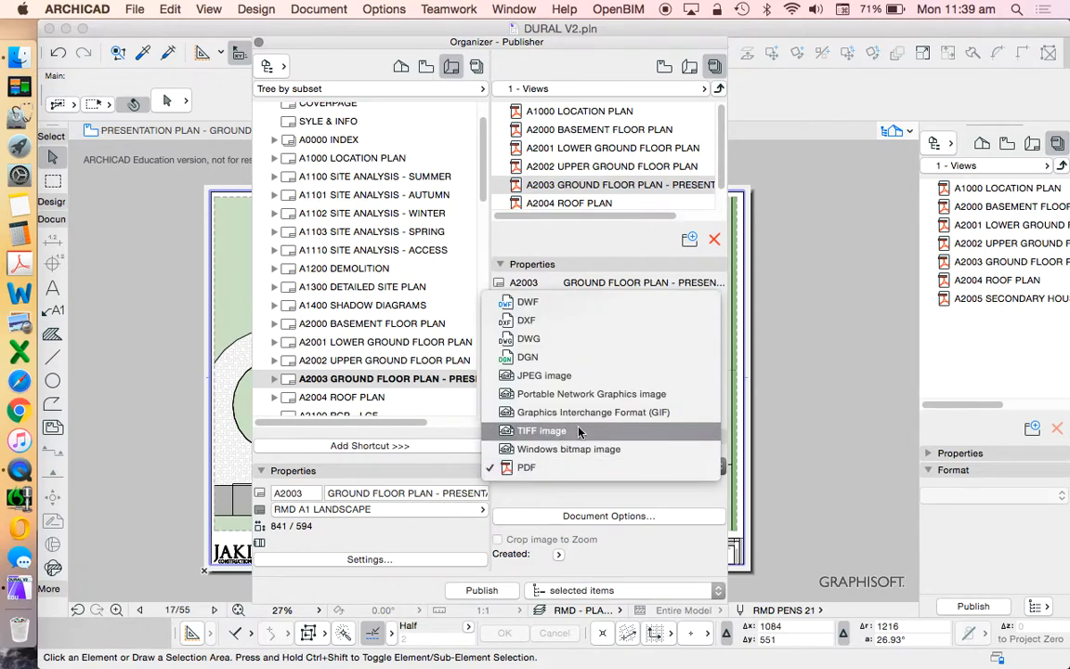
{"action": "left_click", "coordinate": [526, 466]}
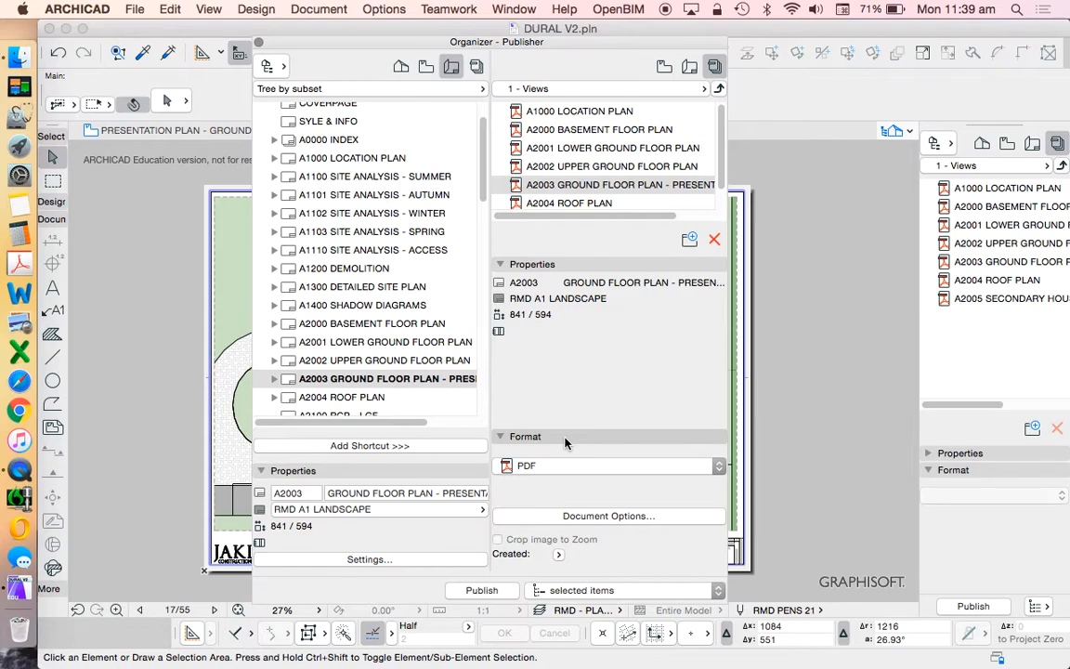
{"action": "mouse_move", "coordinate": [606, 413]}
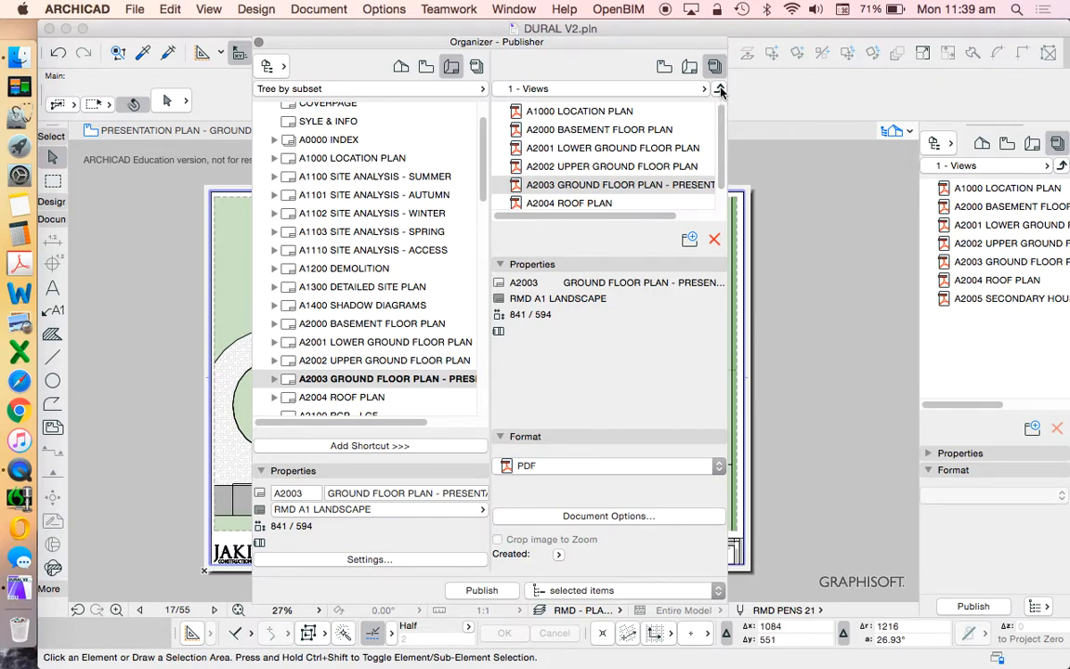
- Select A2005 SECONDARY HOUSE FLOOR PLAN in the '1 - Views' publisher set
{"action": "left_click", "coordinate": [719, 89]}
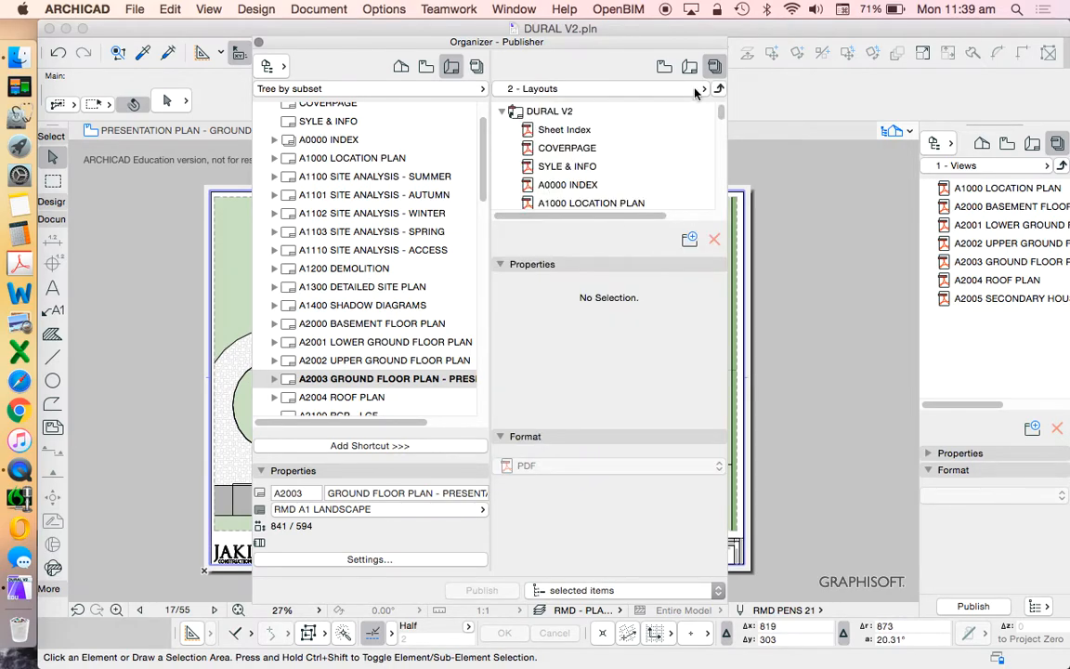
{"action": "left_click", "coordinate": [702, 89]}
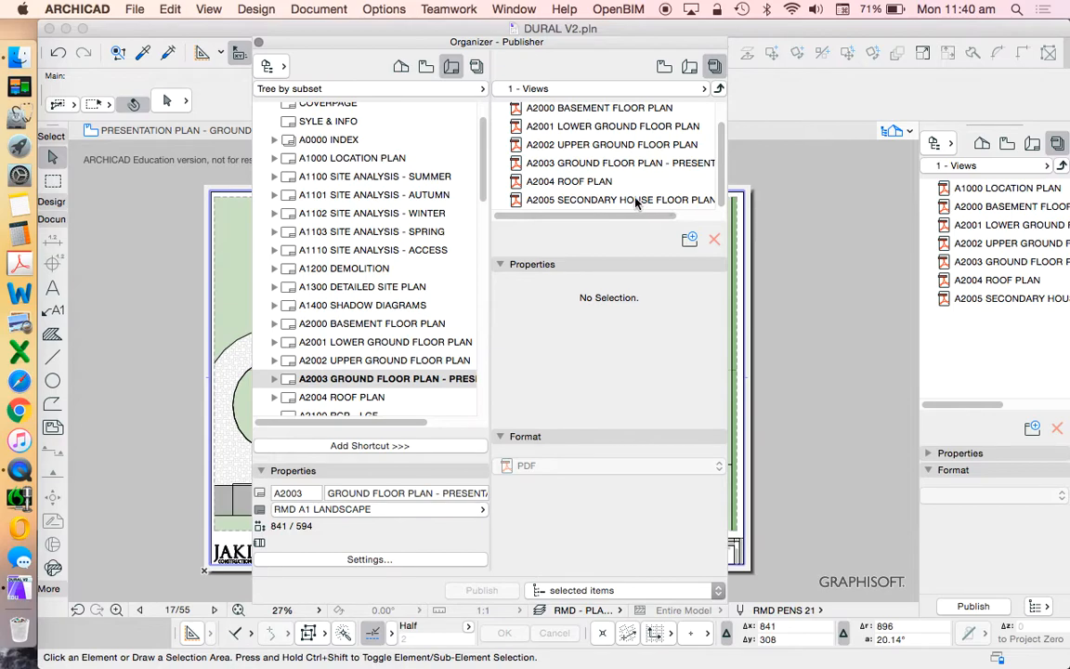
{"action": "left_click", "coordinate": [621, 200]}
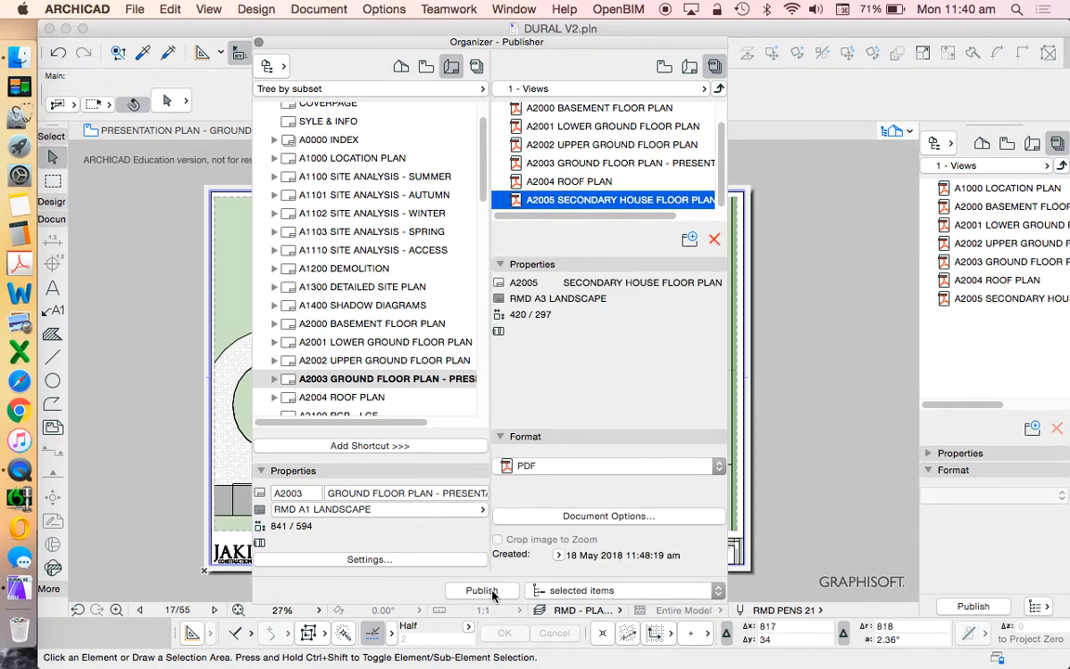
- Publish the A2005 floor plan to PDF and dismiss the publishing report
{"action": "left_click", "coordinate": [482, 591]}
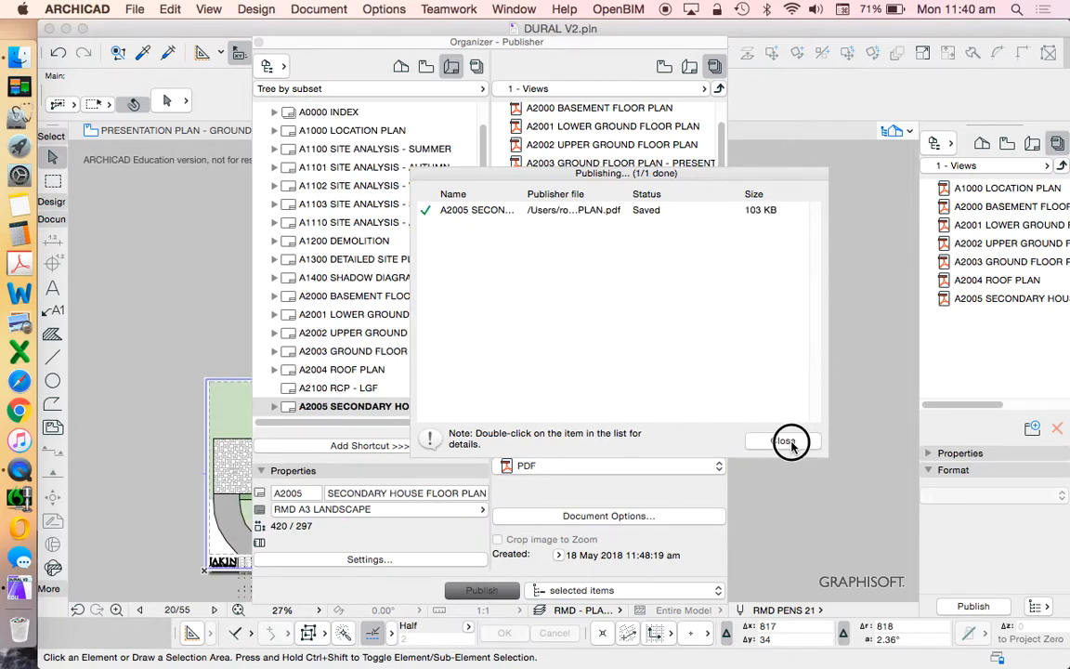
{"action": "left_click", "coordinate": [784, 440]}
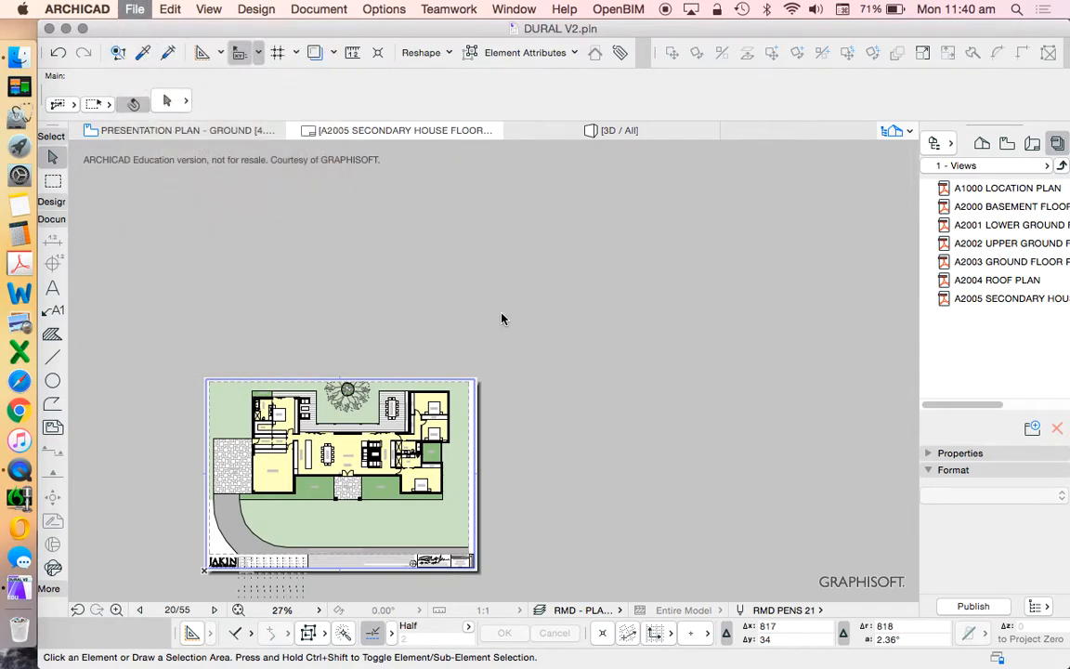
{"action": "left_click", "coordinate": [133, 8]}
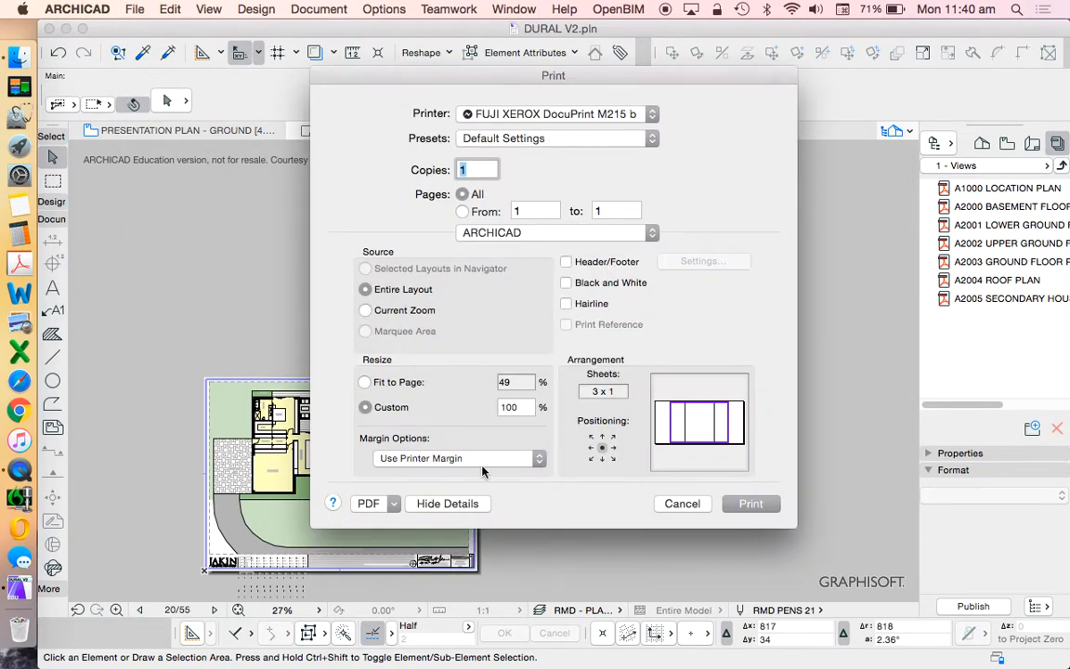
{"action": "left_click", "coordinate": [390, 501]}
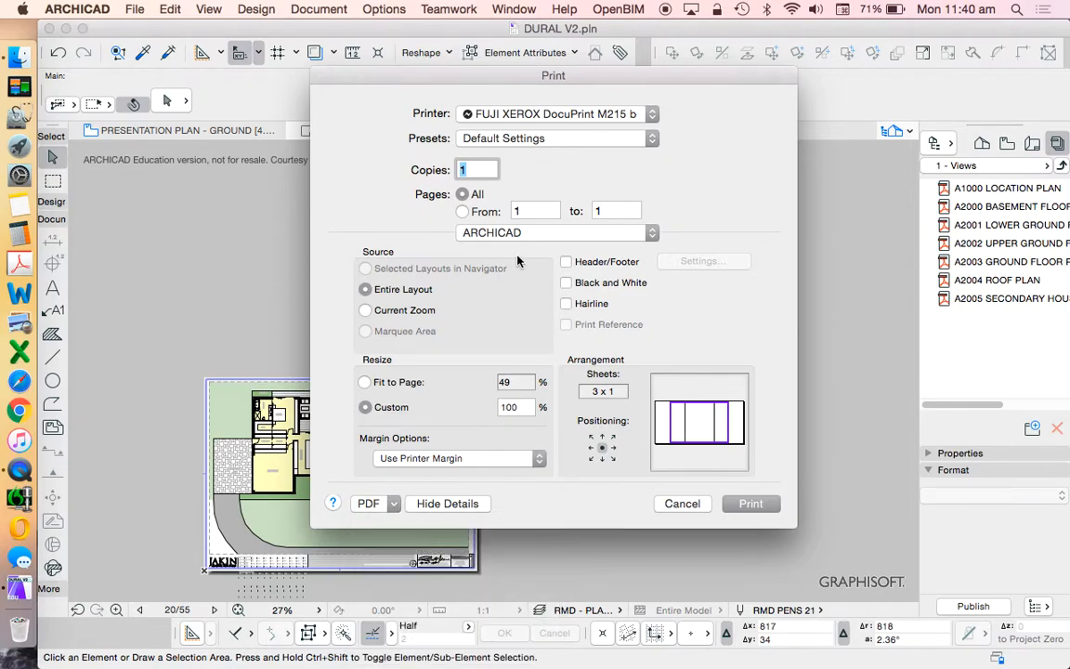
{"action": "left_click", "coordinate": [368, 504]}
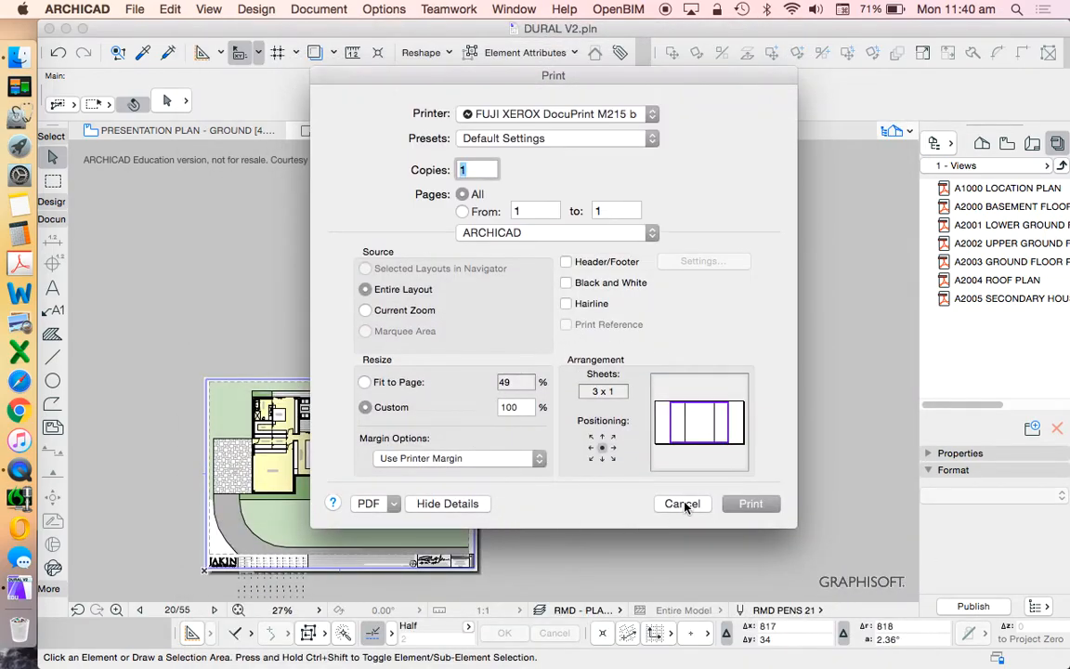
{"action": "left_click", "coordinate": [681, 503]}
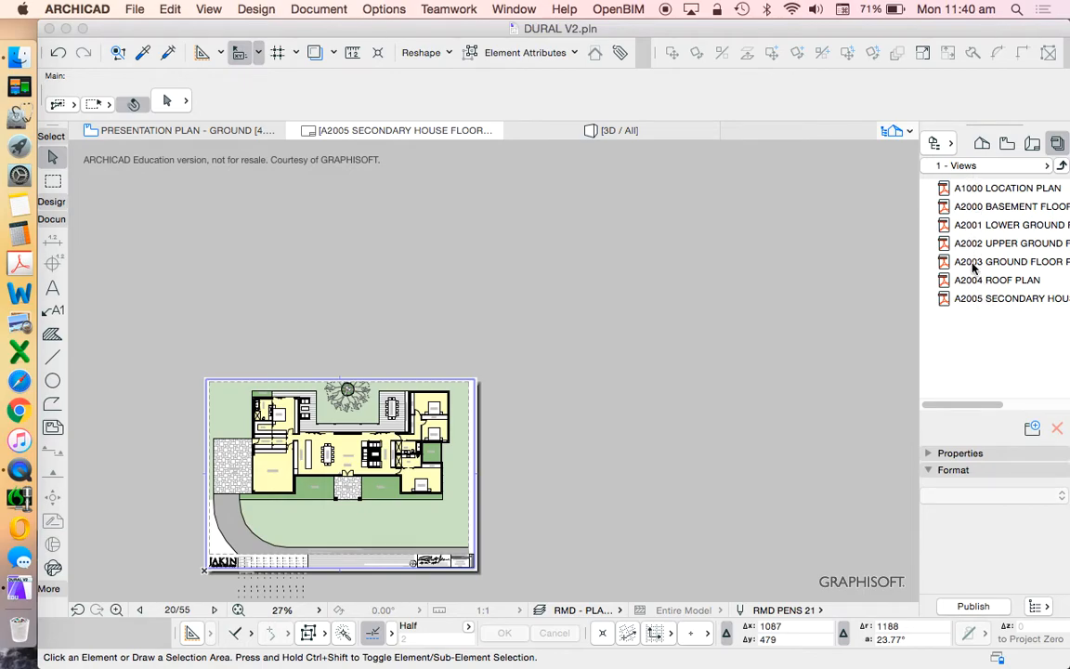
{"action": "mouse_move", "coordinate": [995, 186]}
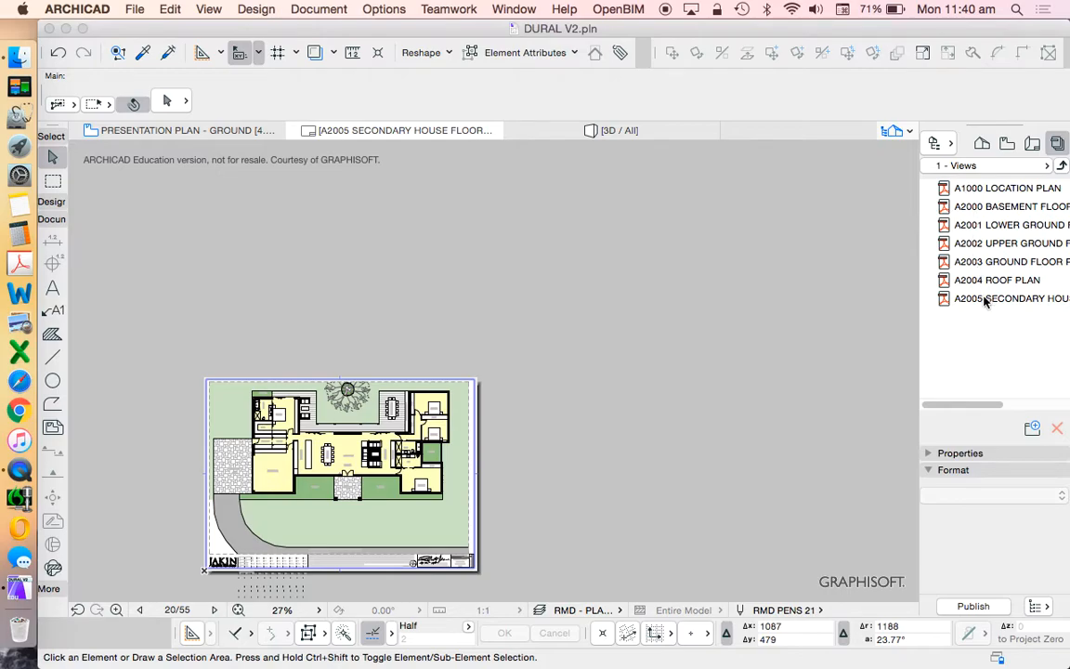
{"action": "mouse_move", "coordinate": [558, 572]}
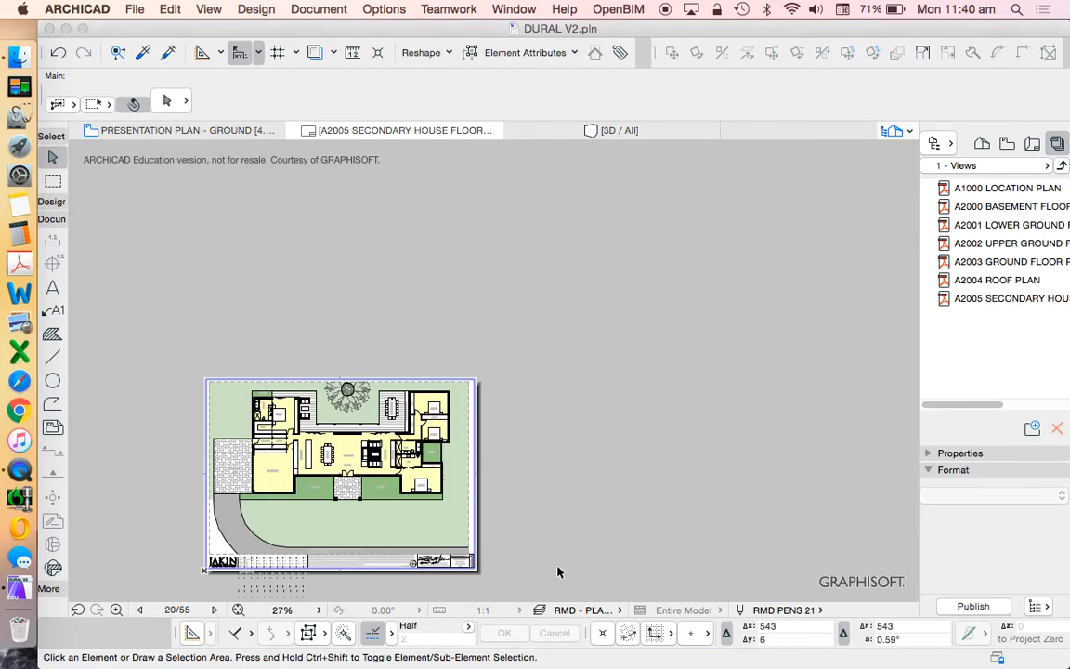
{"action": "mouse_move", "coordinate": [450, 527]}
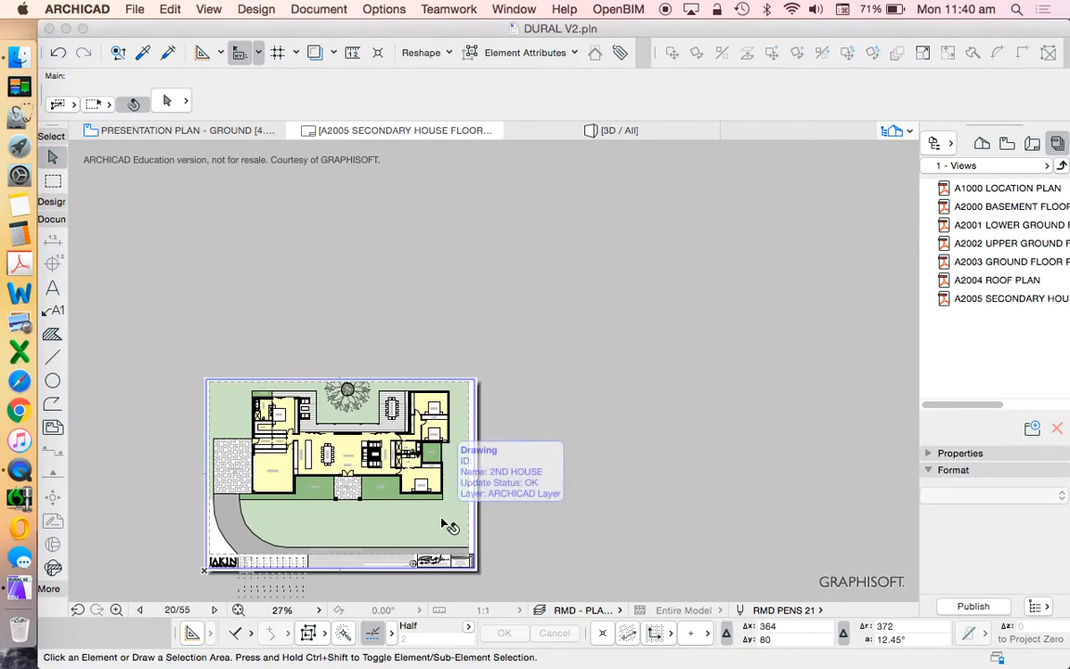
- Browse the Layout Book tree down to the A2003 Ground Floor Plan layout
{"action": "left_click", "coordinate": [338, 473]}
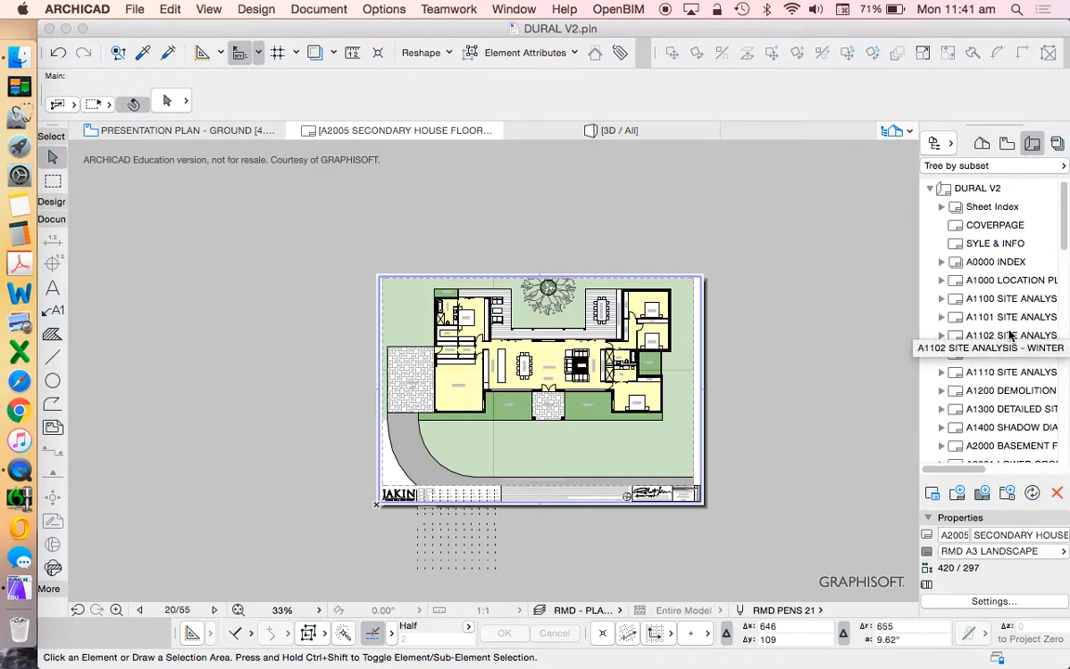
{"action": "scroll", "scroll_direction": "down", "scroll_amount": 3}
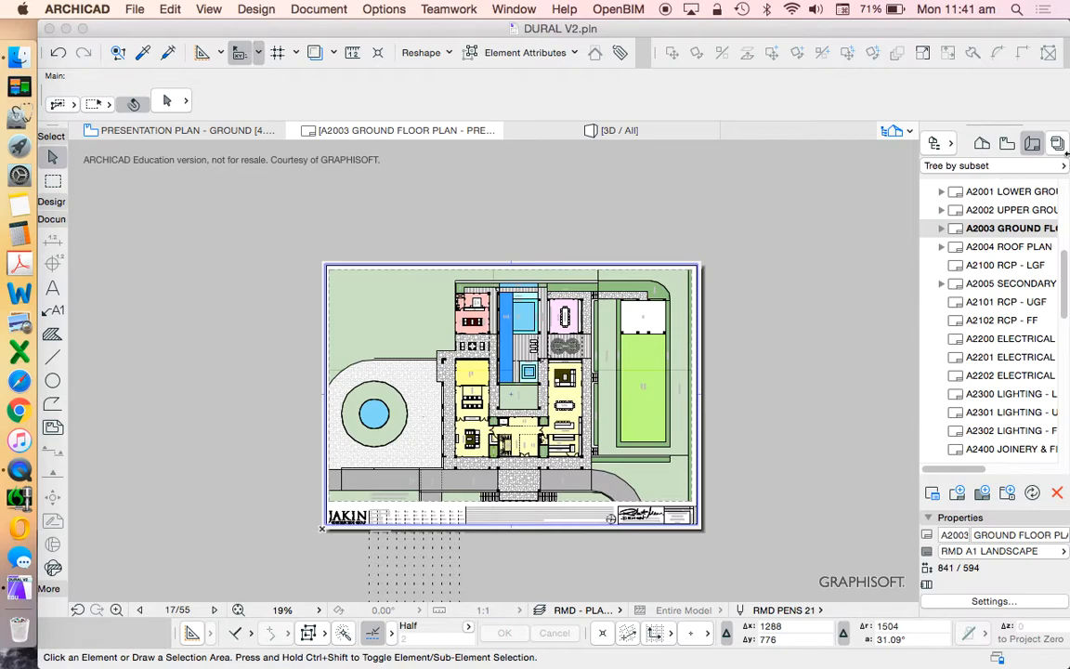
- Show the Organizer and select A2005 SECONDARY HOUSE FLOOR PLAN in the Views set
{"action": "left_click", "coordinate": [907, 130]}
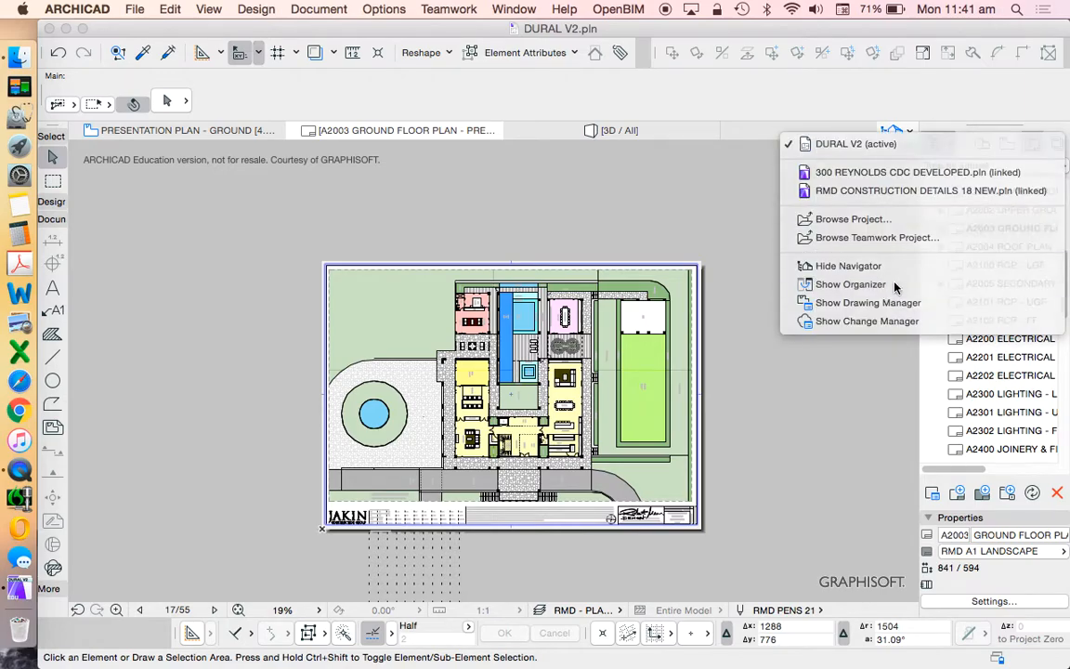
{"action": "left_click", "coordinate": [847, 284]}
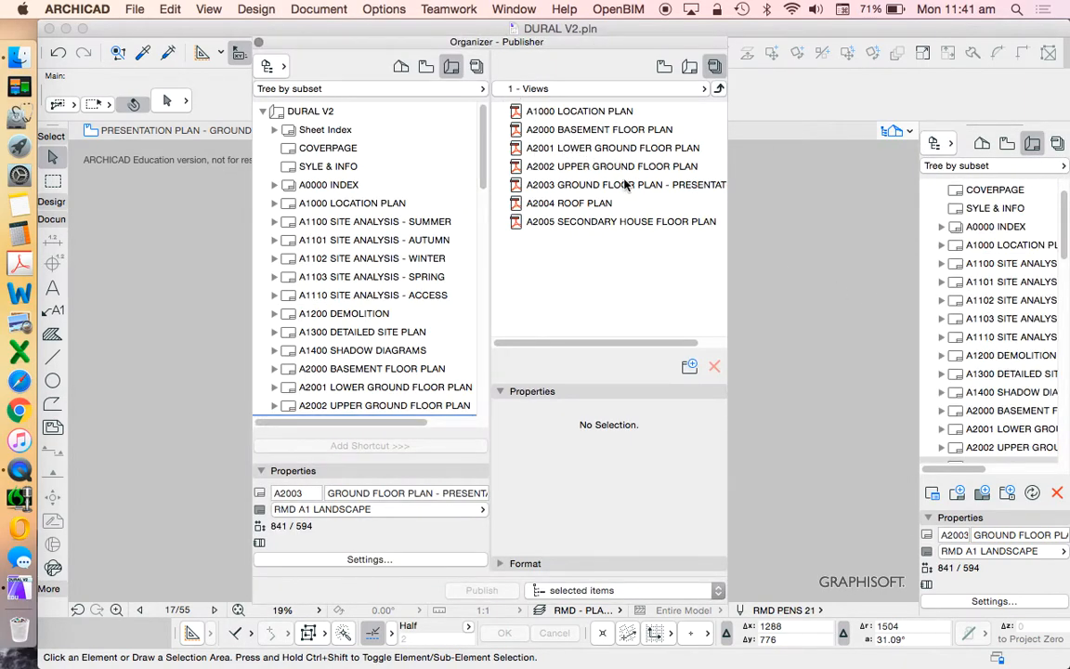
{"action": "left_click", "coordinate": [620, 221]}
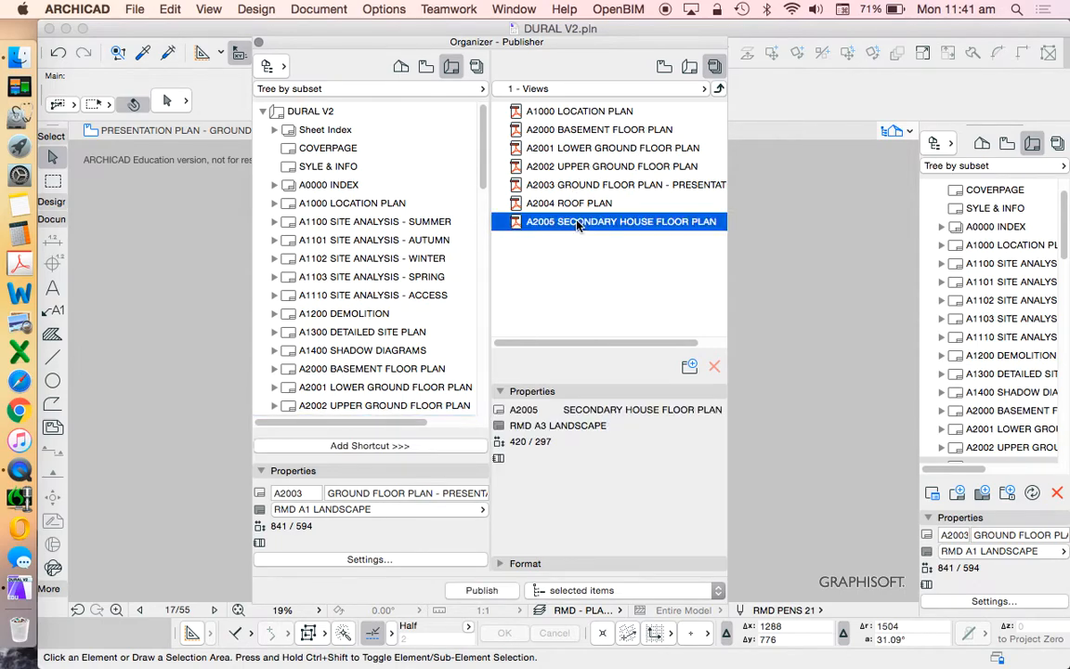